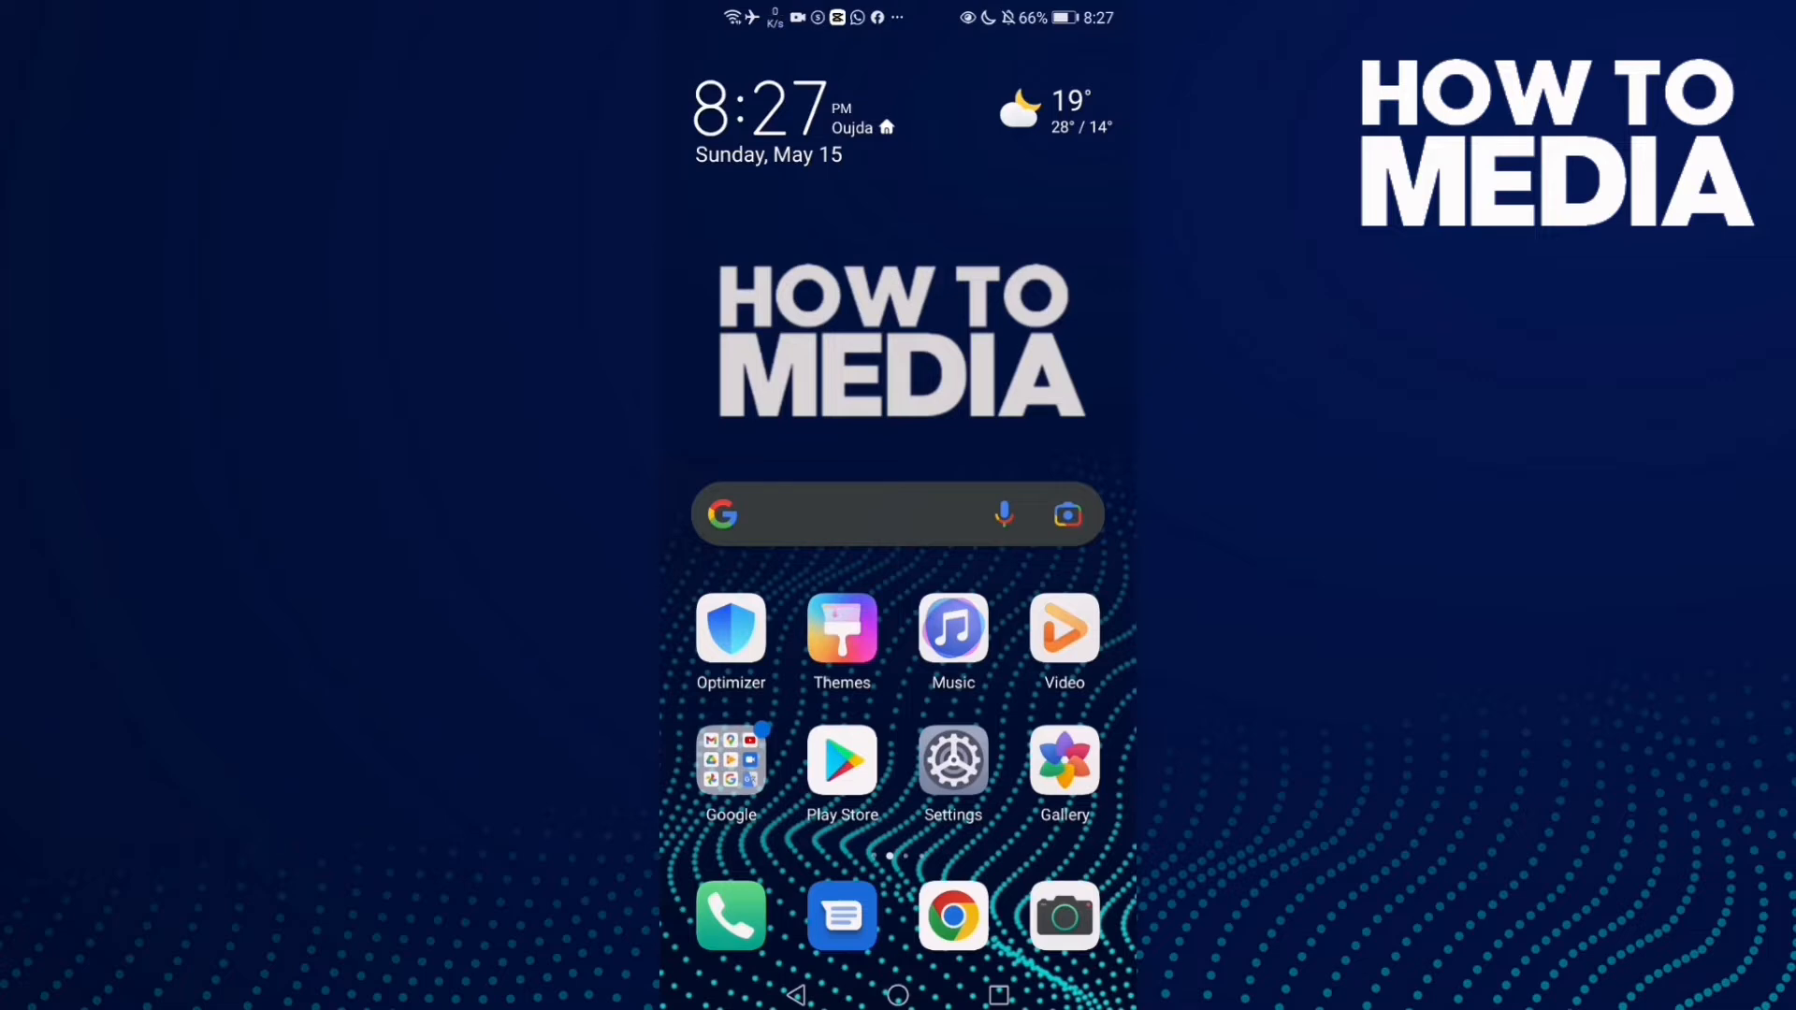
Step: Swipe to the home-screen page that holds the Roblox icon
scroll("left", 3)
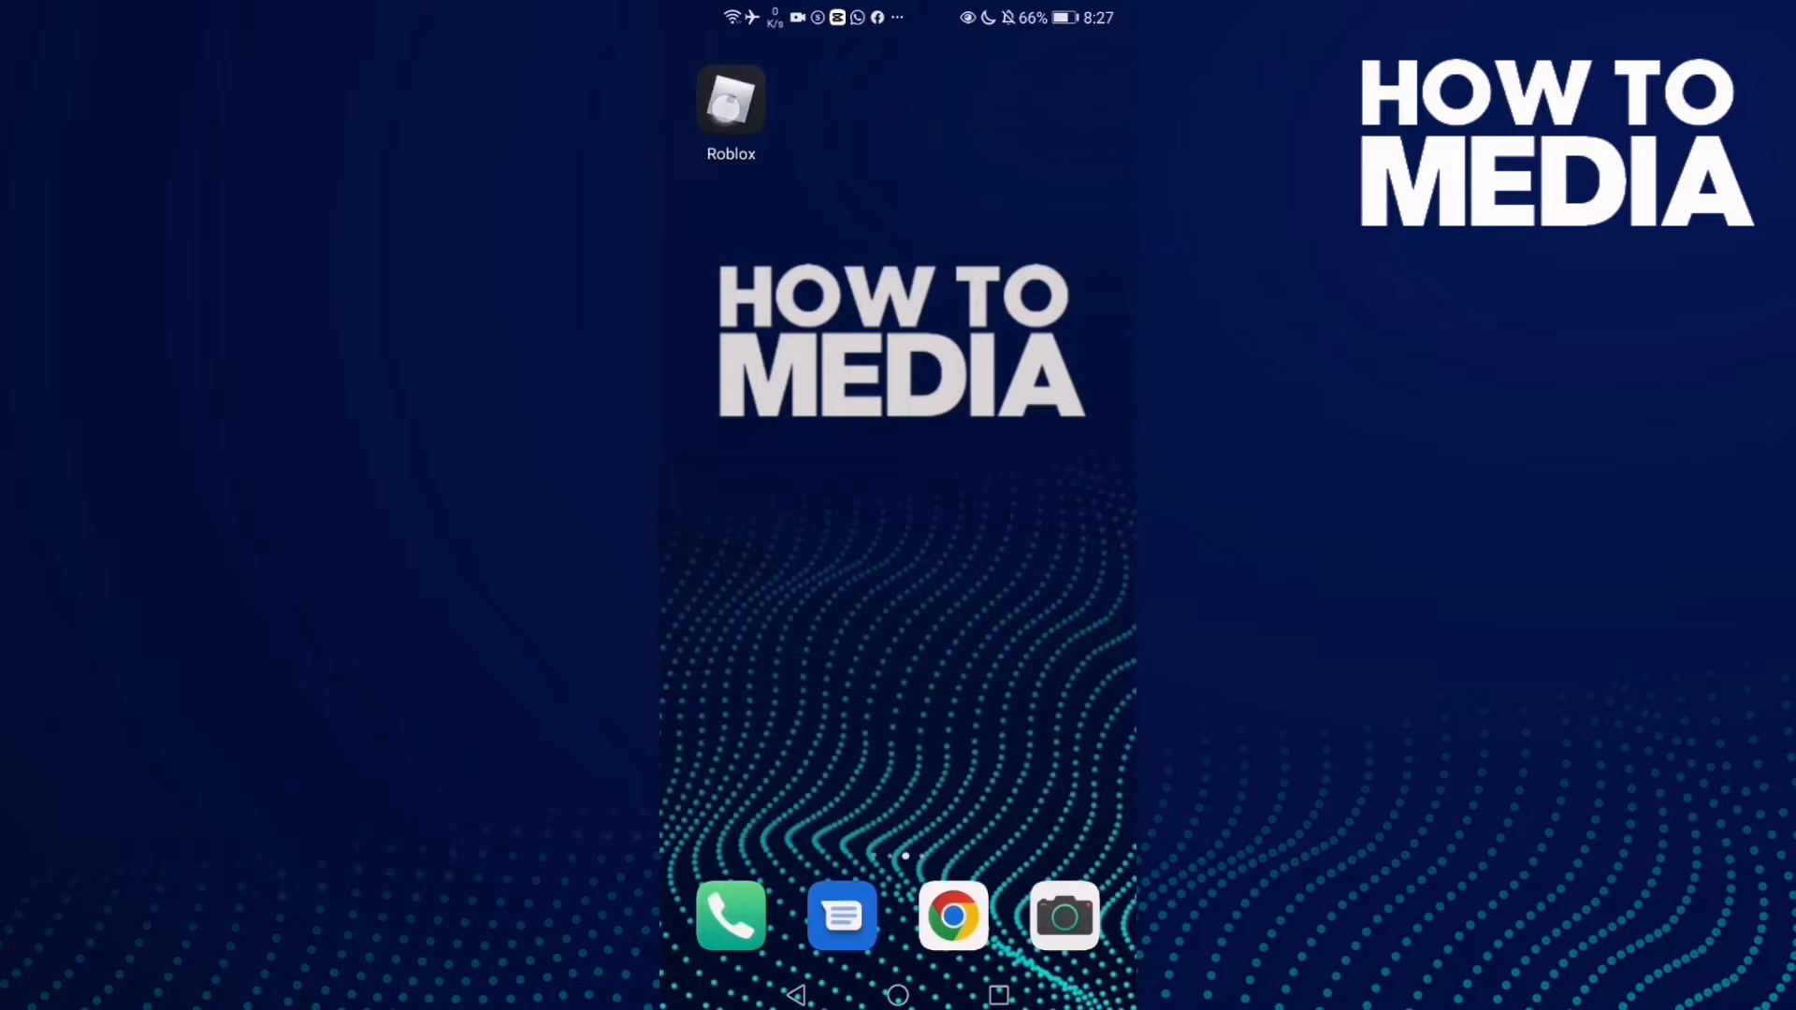
Step: Launch Roblox and reach the Settings tile in the More (three dots) menu
left_click(730, 101)
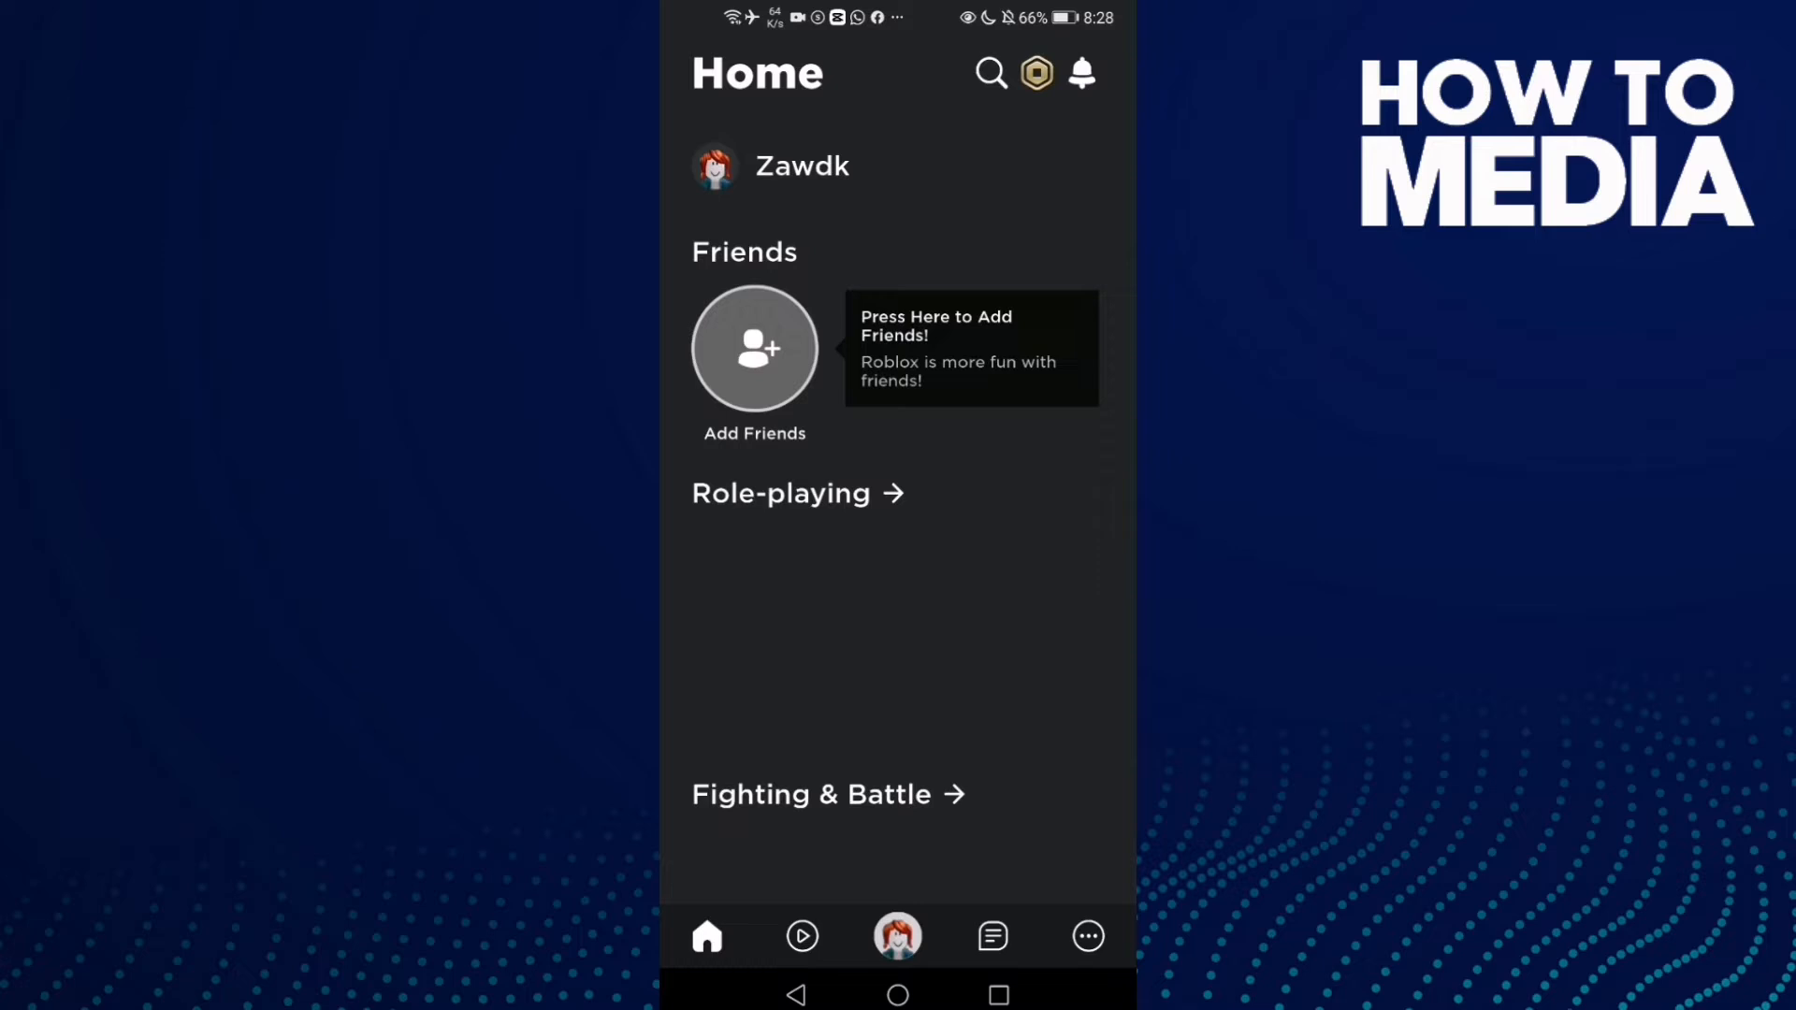
left_click(1086, 936)
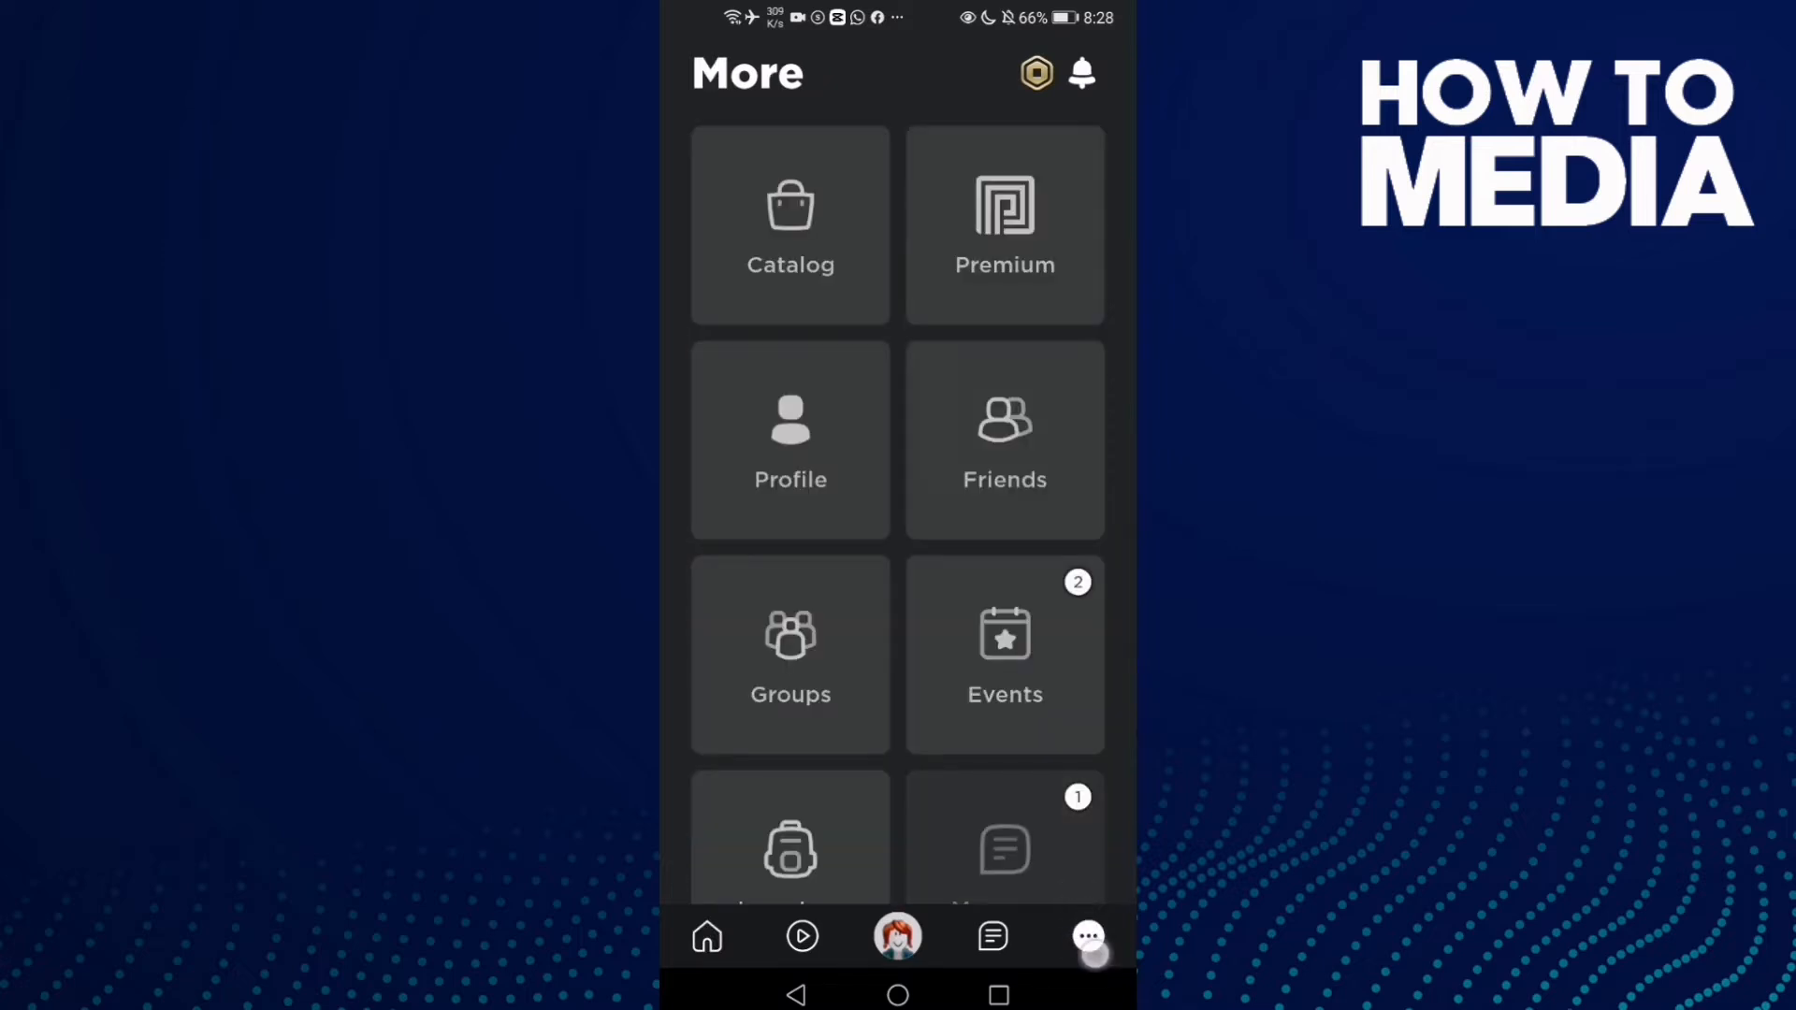
scroll("down", 3)
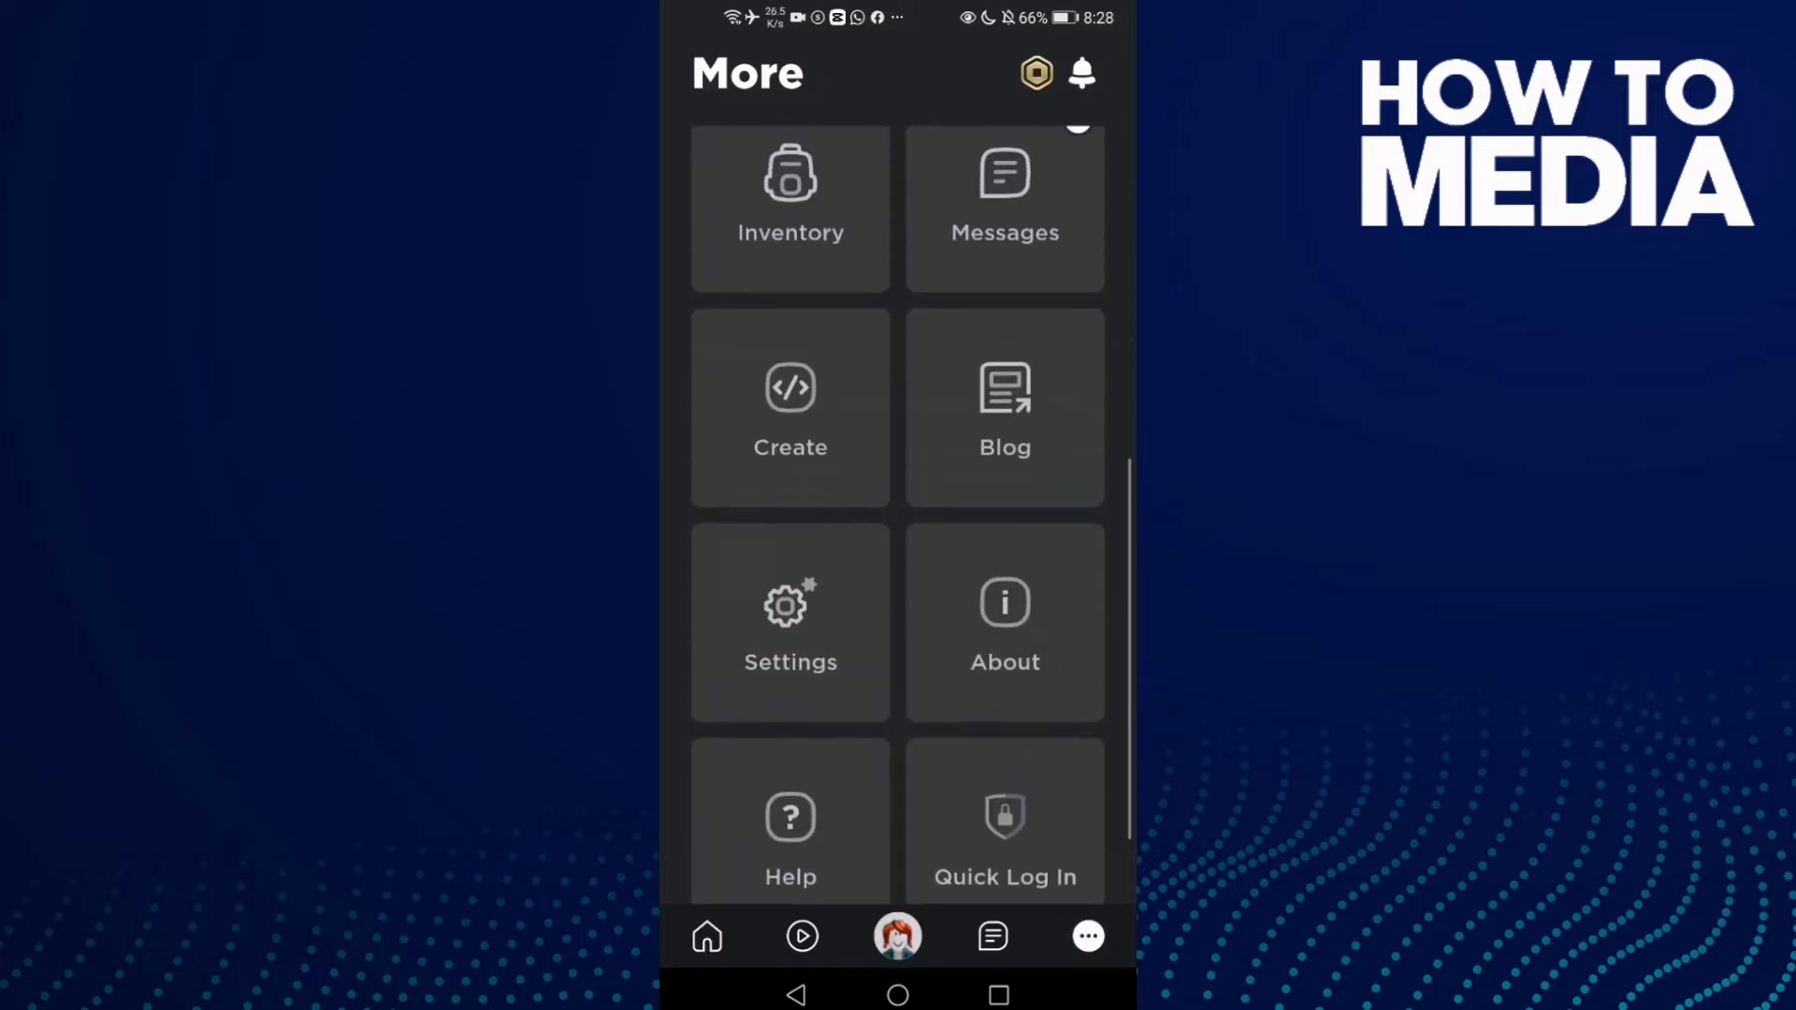
Step: Reach 'Who can join me in experiences?' under Other Settings in the Privacy settings
left_click(790, 622)
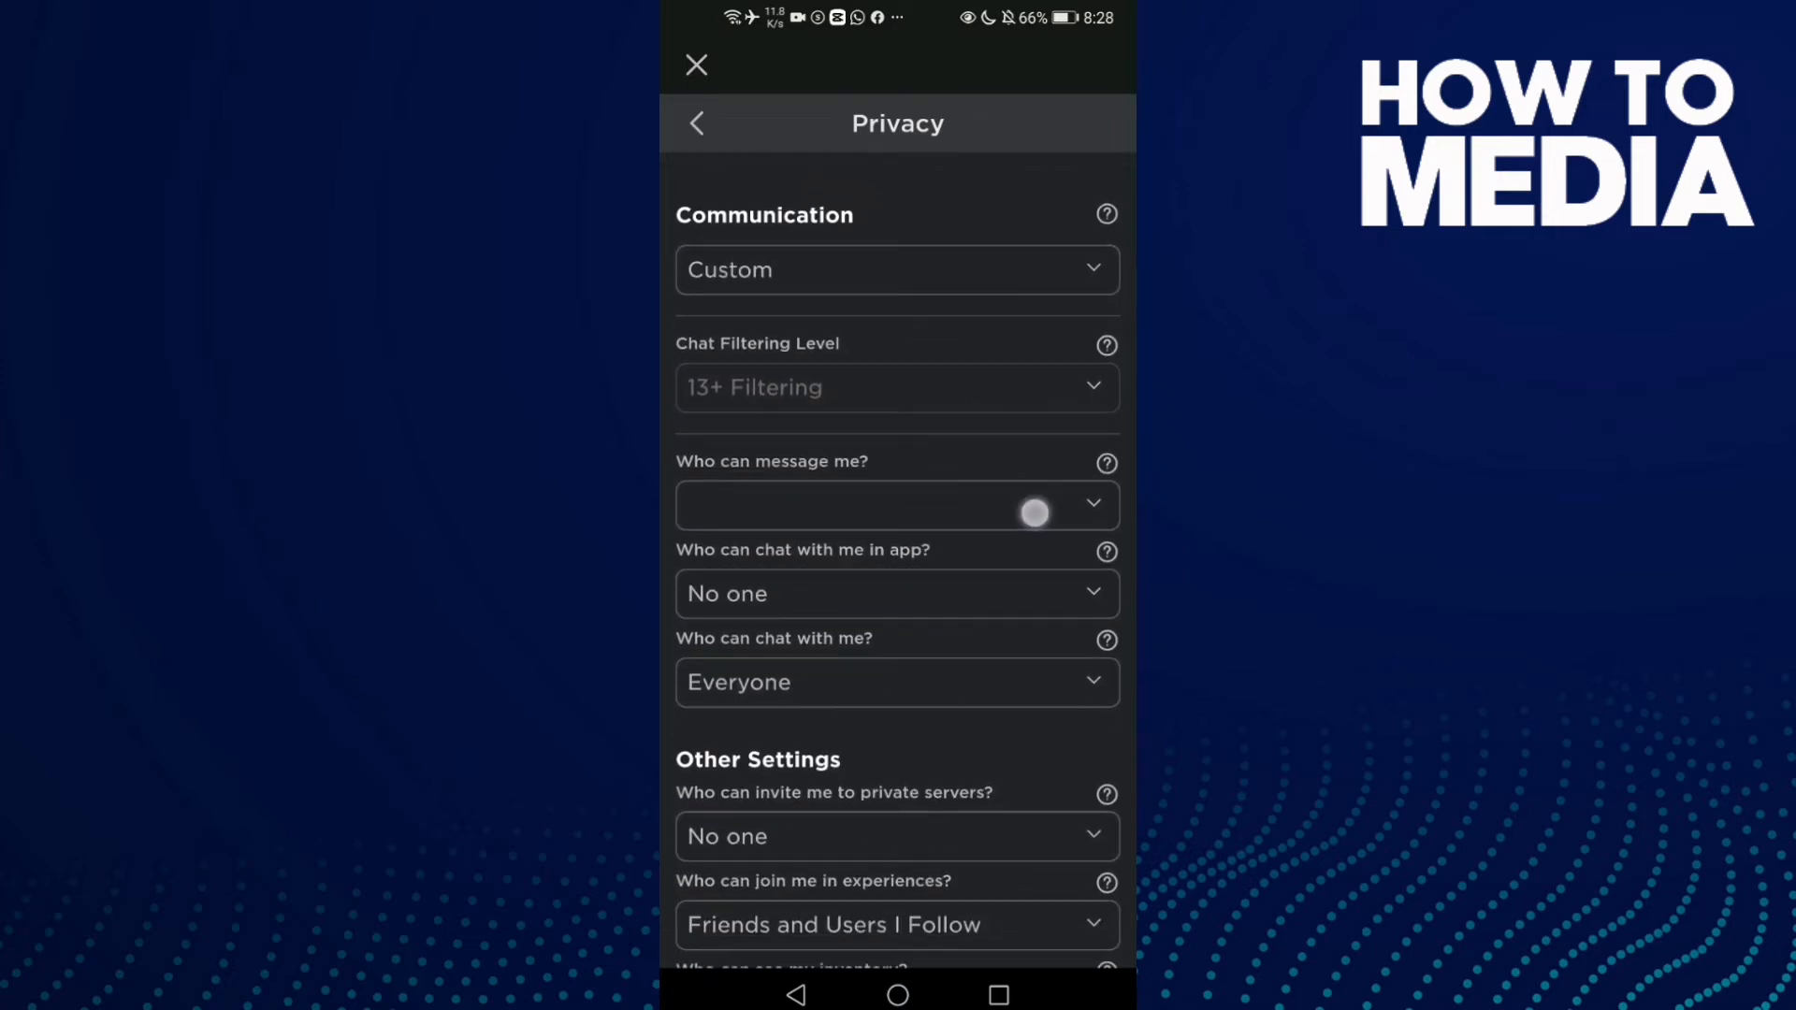
scroll("down", 3)
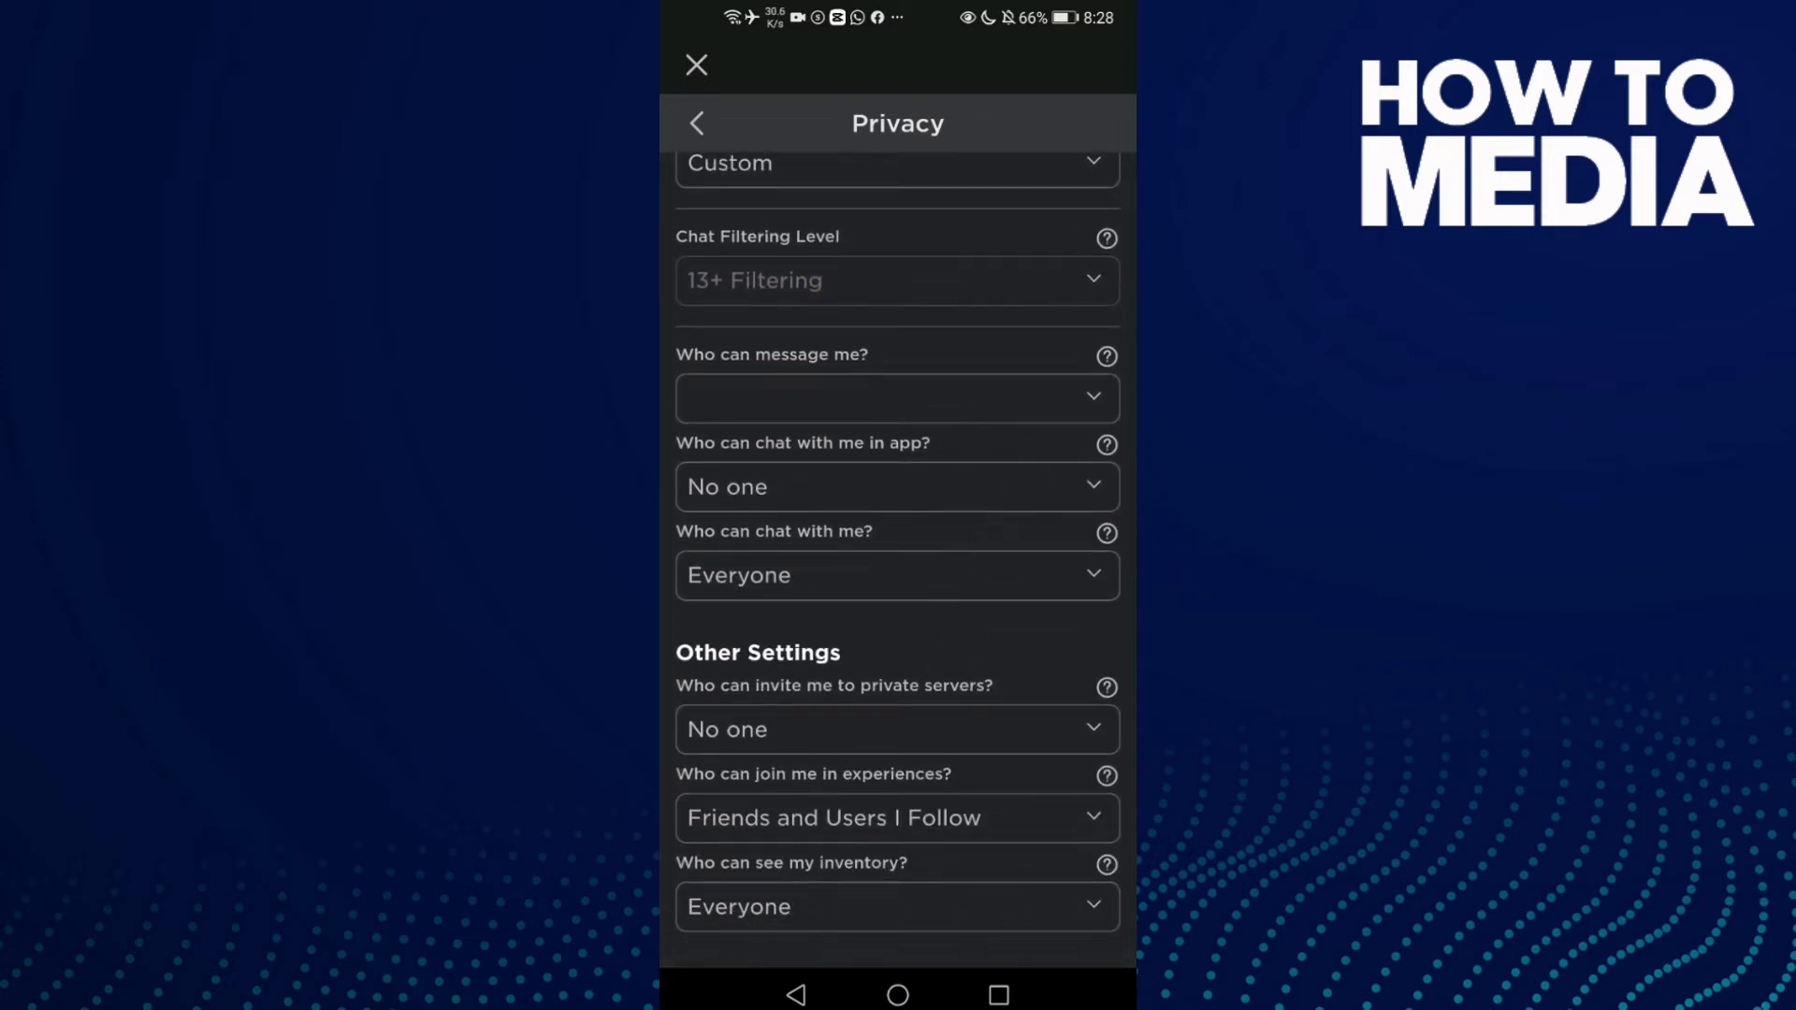